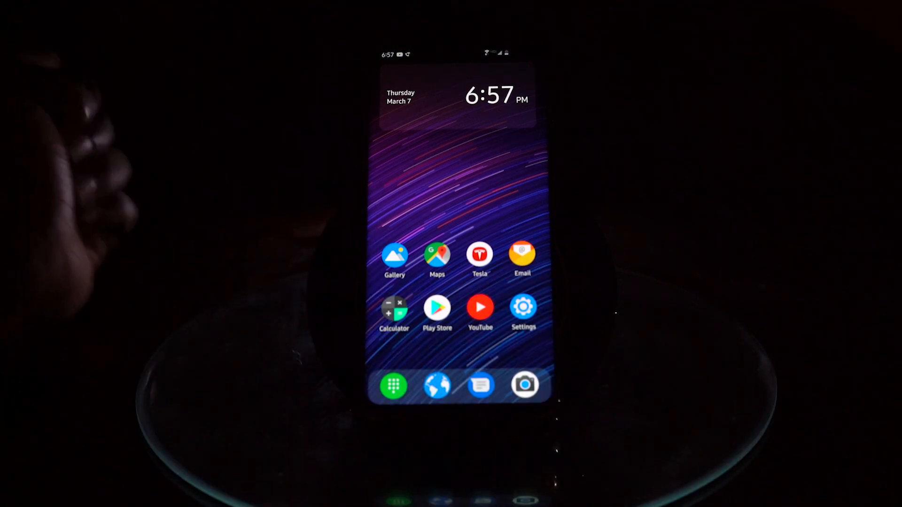
Reach About phone > Software information to tap Build number and unlock developer options
{"action": "left_click", "coordinate": [523, 306]}
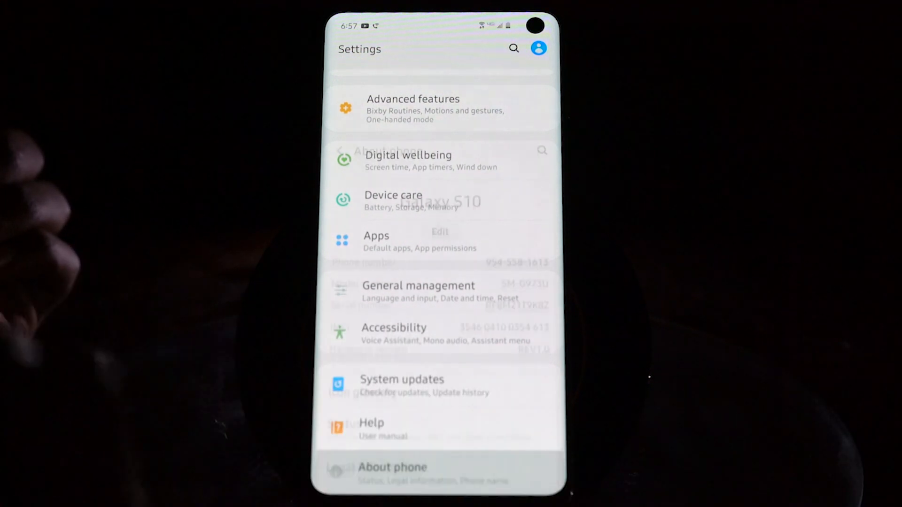
{"action": "left_click", "coordinate": [393, 467]}
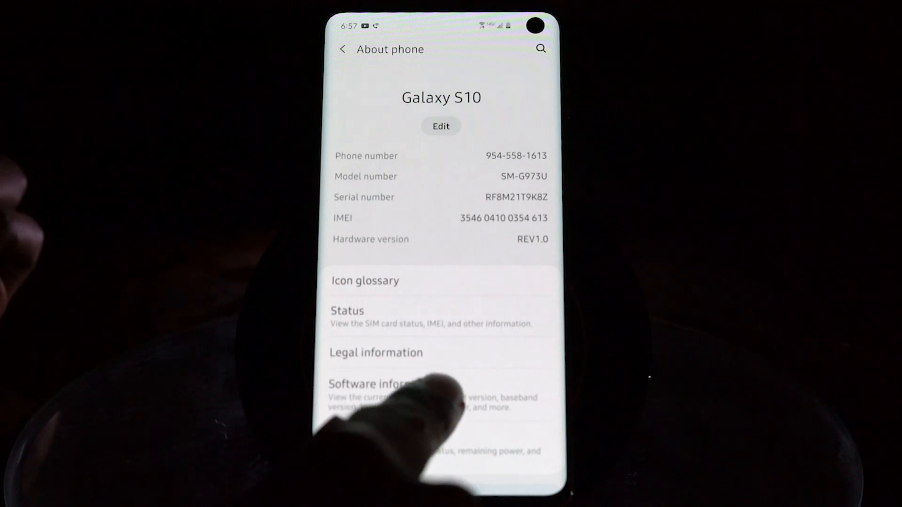
{"action": "left_click", "coordinate": [370, 384]}
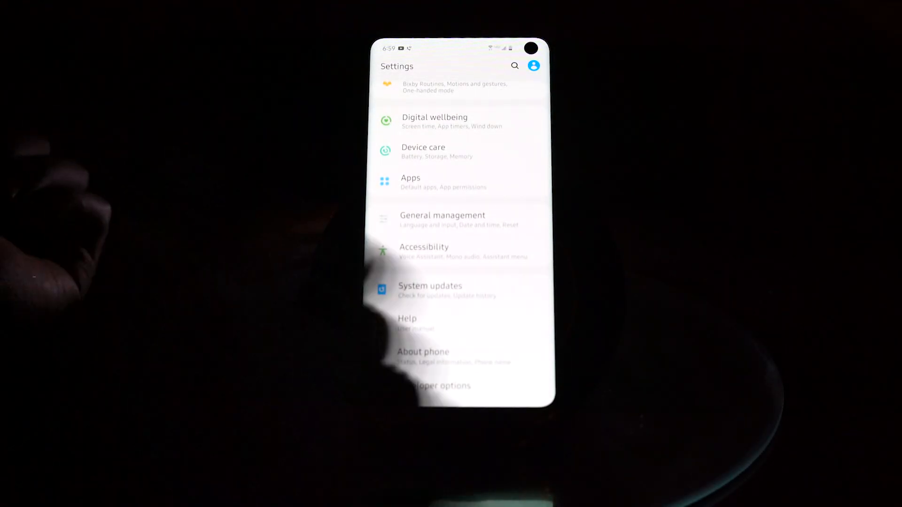
Enter Developer options and scroll to the Drawing section's animation scale entries
{"action": "left_click", "coordinate": [435, 386]}
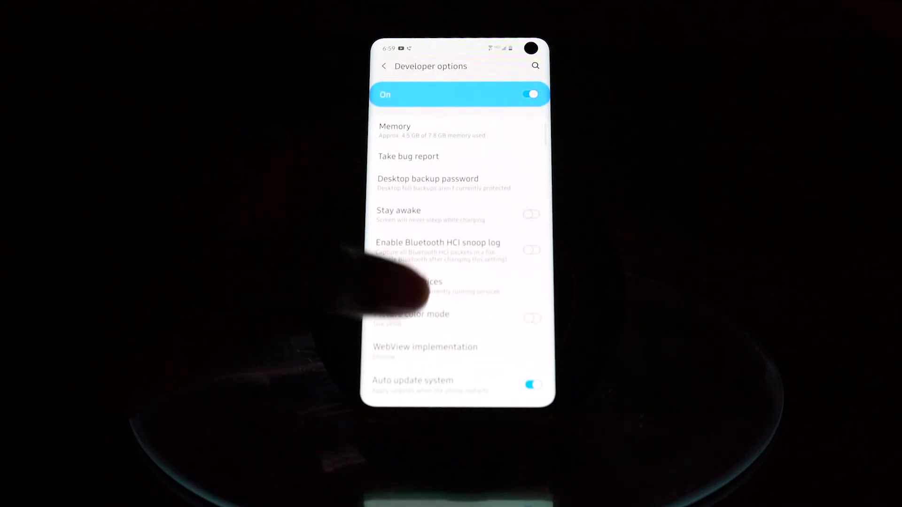
{"action": "scroll", "scroll_direction": "down", "scroll_amount": 3}
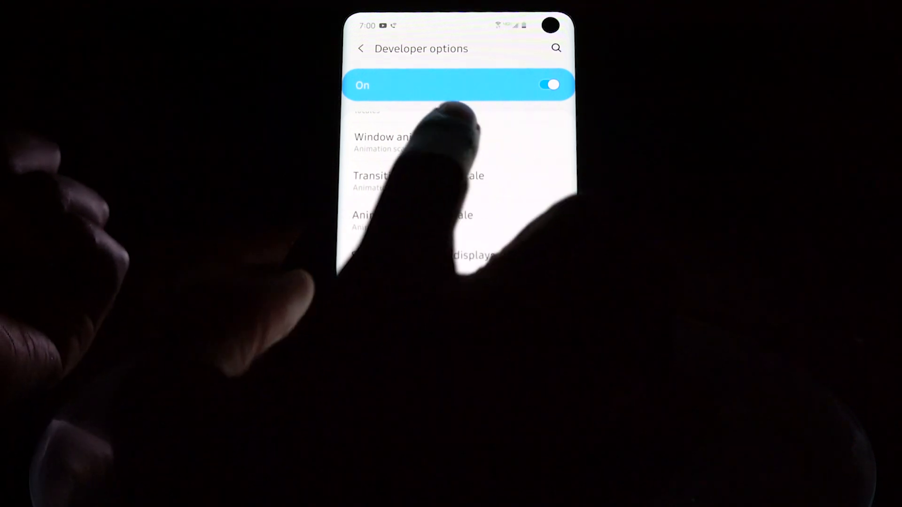
Set Window animation scale to .5x after correcting a mistaken 10x pick, then return home
{"action": "left_click", "coordinate": [413, 137]}
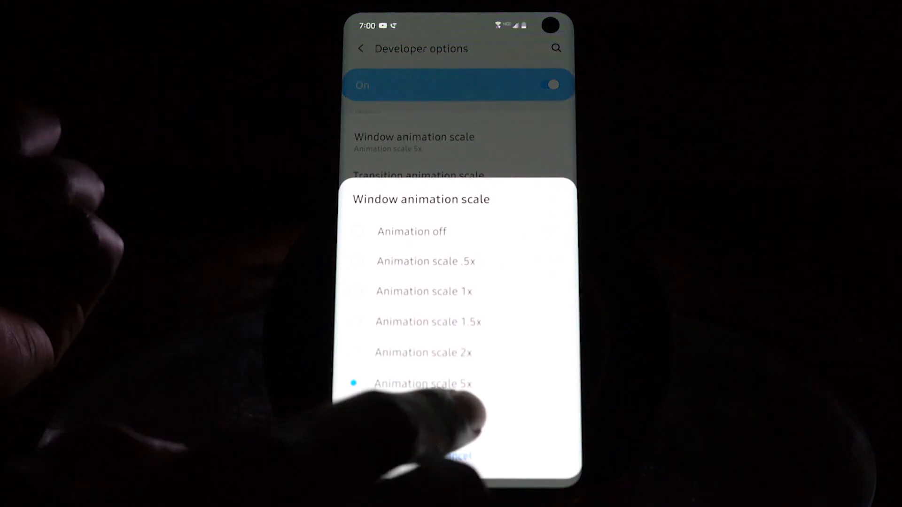
{"action": "left_click", "coordinate": [425, 416]}
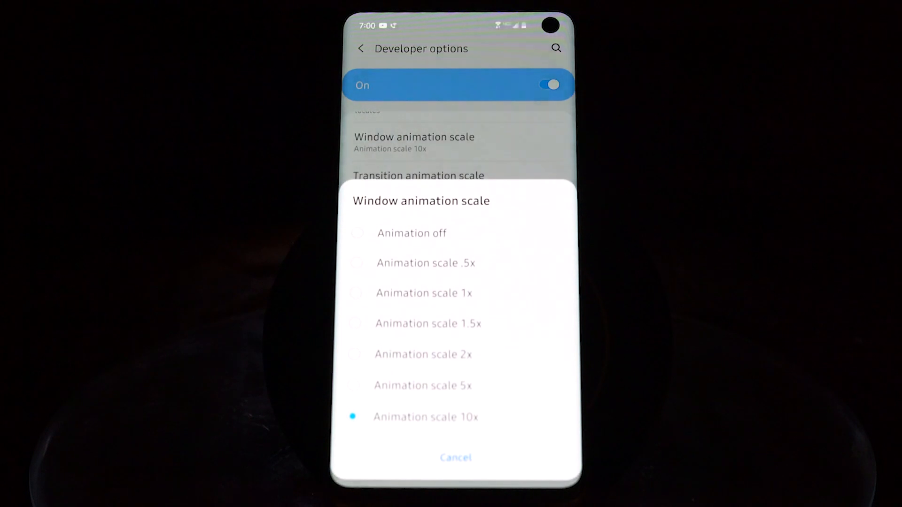
{"action": "left_click", "coordinate": [425, 262]}
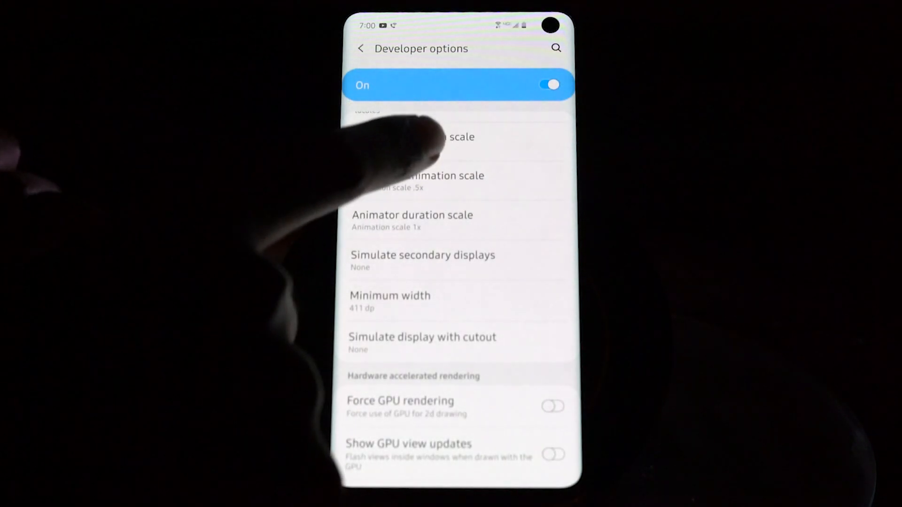
{"action": "left_click", "coordinate": [413, 138]}
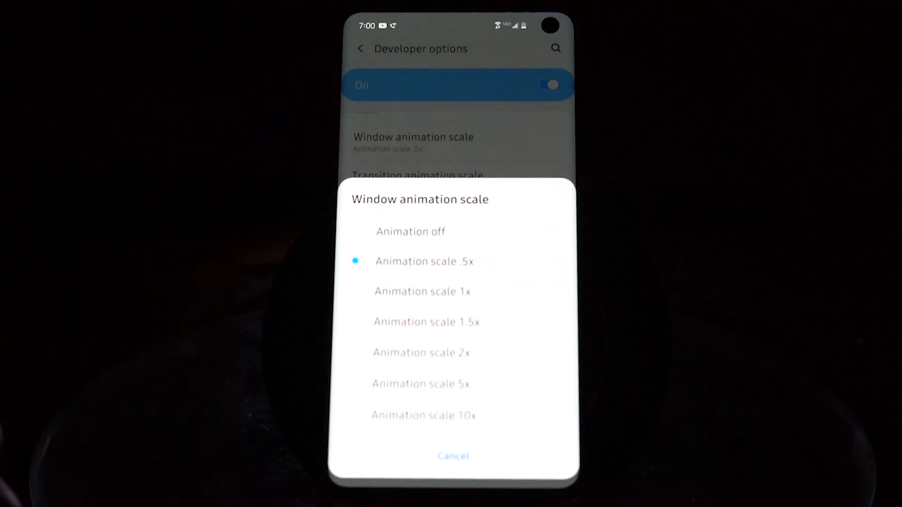
{"action": "left_click", "coordinate": [411, 231]}
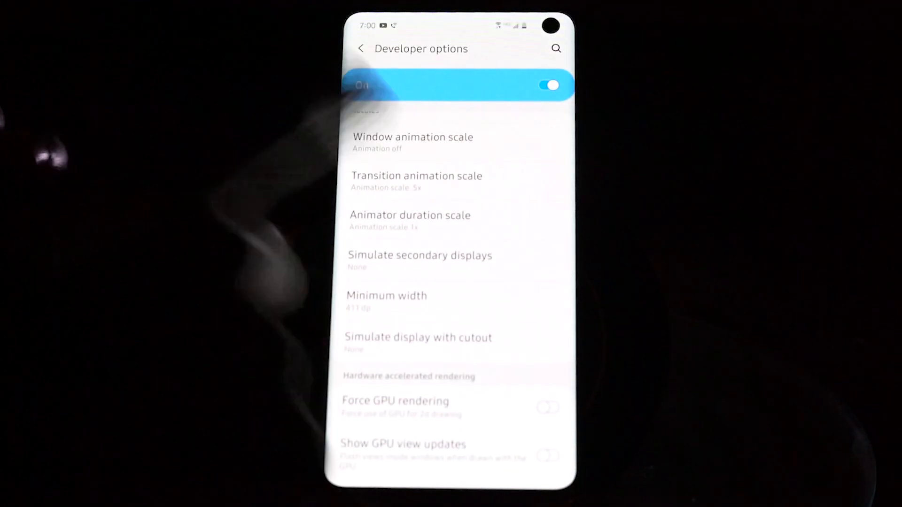
{"action": "left_click", "coordinate": [413, 142]}
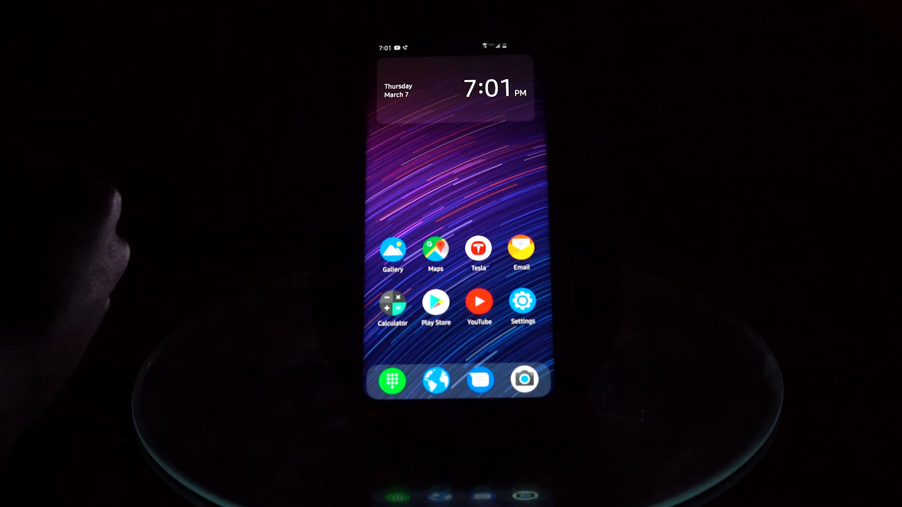
In Display > Screen resolution, choose FHD+ 2280 x 1080 instead of WQHD+ and apply it
{"action": "left_click", "coordinate": [522, 301]}
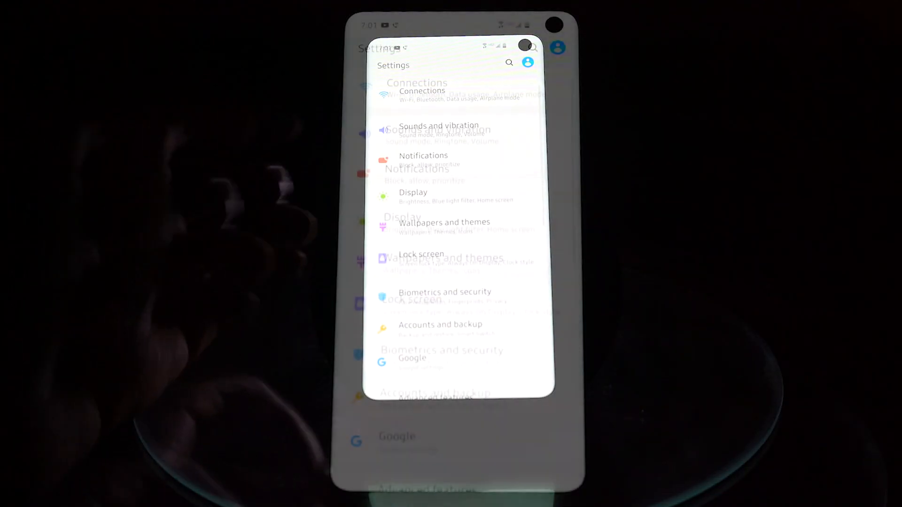
{"action": "left_click", "coordinate": [414, 197]}
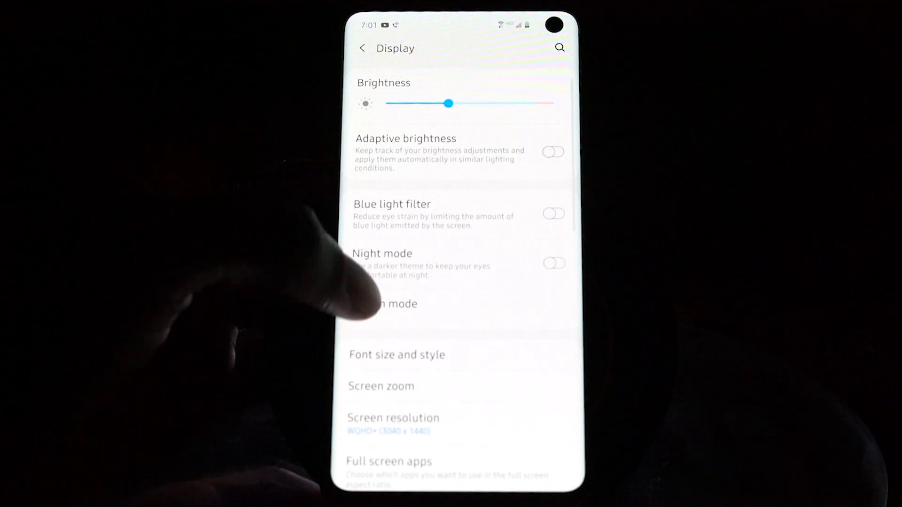
{"action": "left_click", "coordinate": [393, 417]}
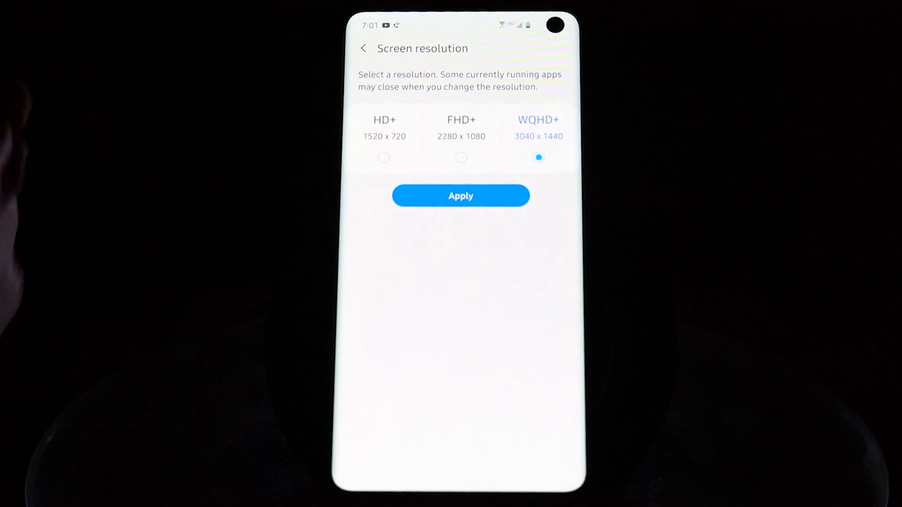
{"action": "left_click", "coordinate": [460, 157]}
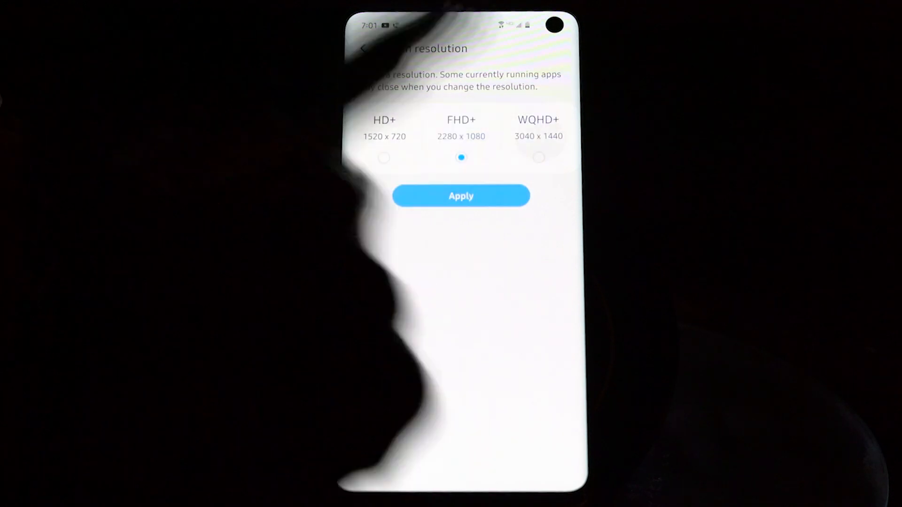
{"action": "left_click", "coordinate": [539, 158]}
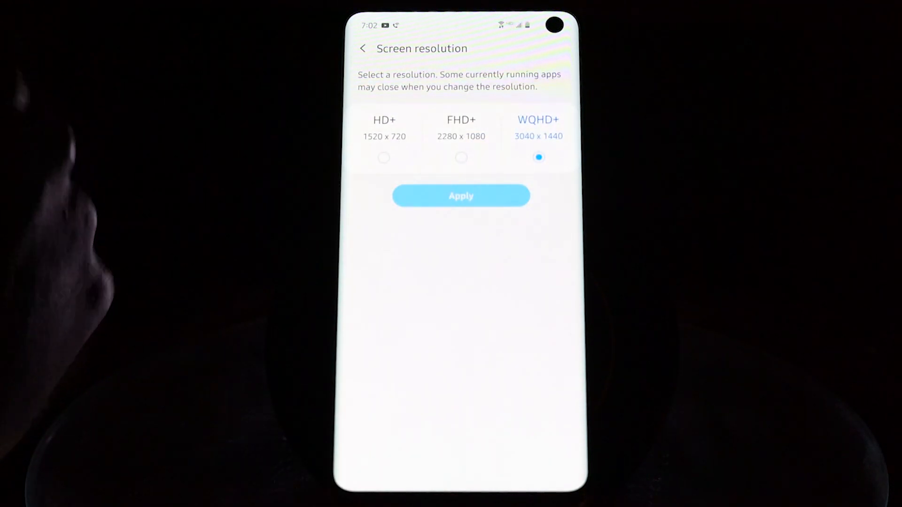
{"action": "left_click", "coordinate": [460, 157]}
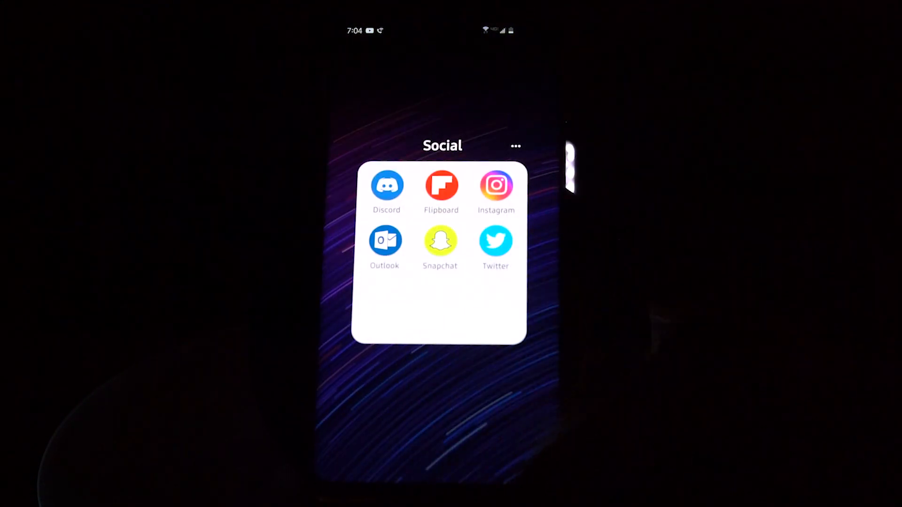
{"action": "left_click", "coordinate": [496, 241]}
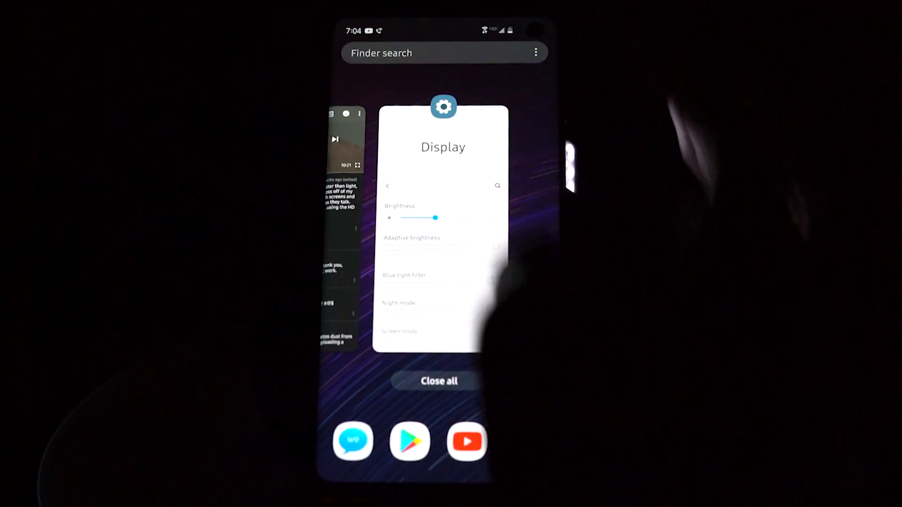
{"action": "left_click", "coordinate": [439, 381]}
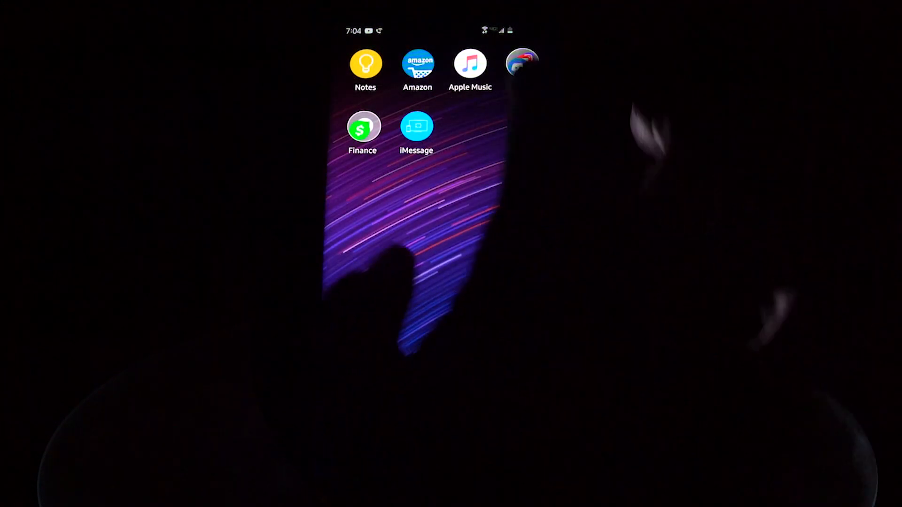
{"action": "left_click", "coordinate": [522, 62]}
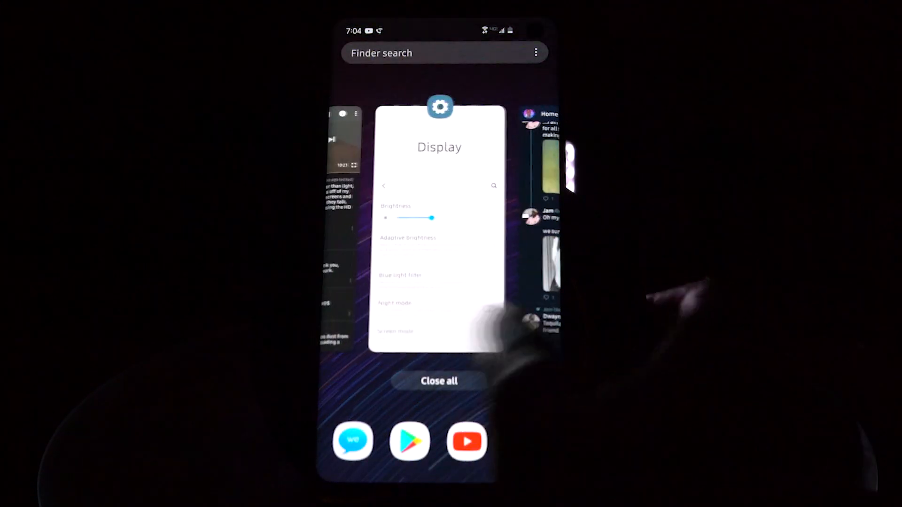
{"action": "scroll", "scroll_direction": "left", "scroll_amount": 3}
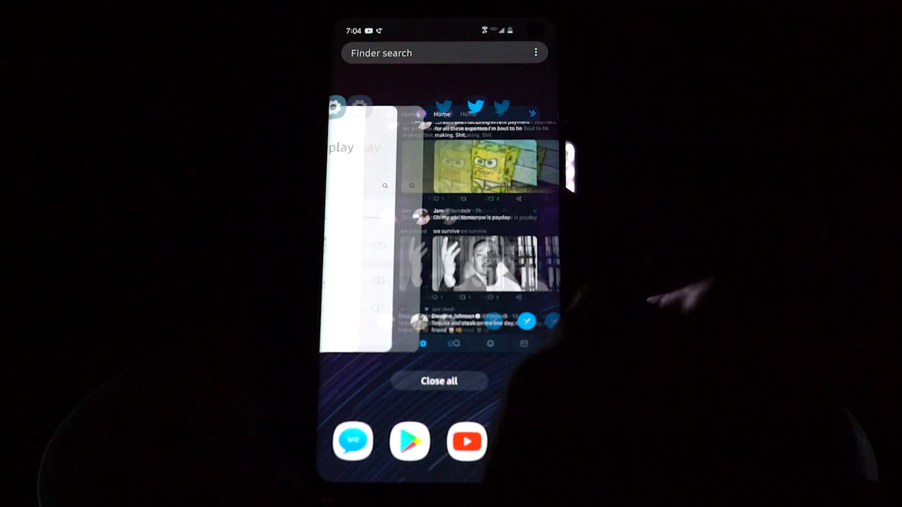
{"action": "scroll", "scroll_direction": "left", "scroll_amount": 3}
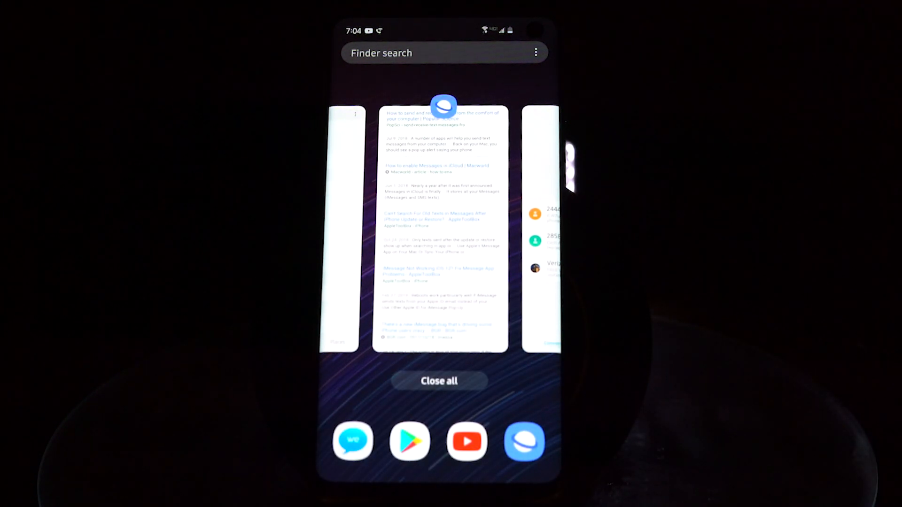
{"action": "left_click", "coordinate": [439, 380]}
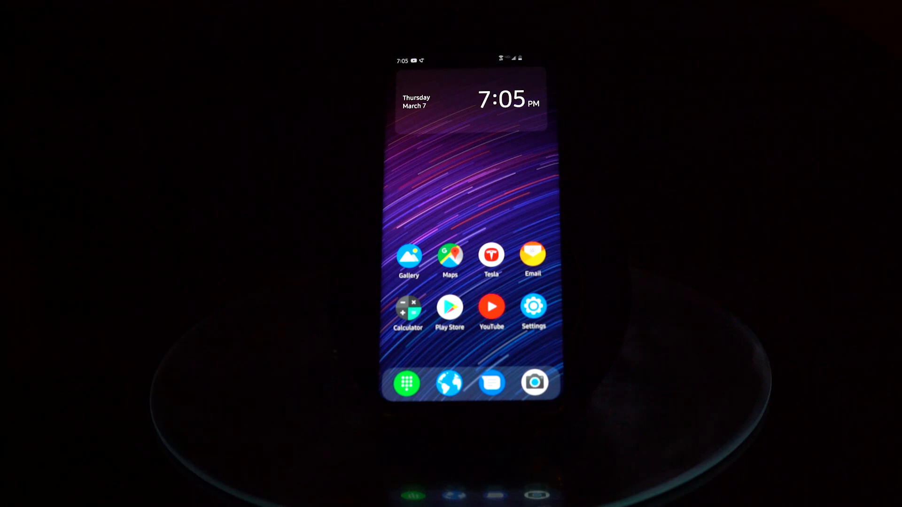
Run Device care's Optimize now, closing 7 background apps and freeing 402 MB, then finish with Done
{"action": "left_click", "coordinate": [533, 307]}
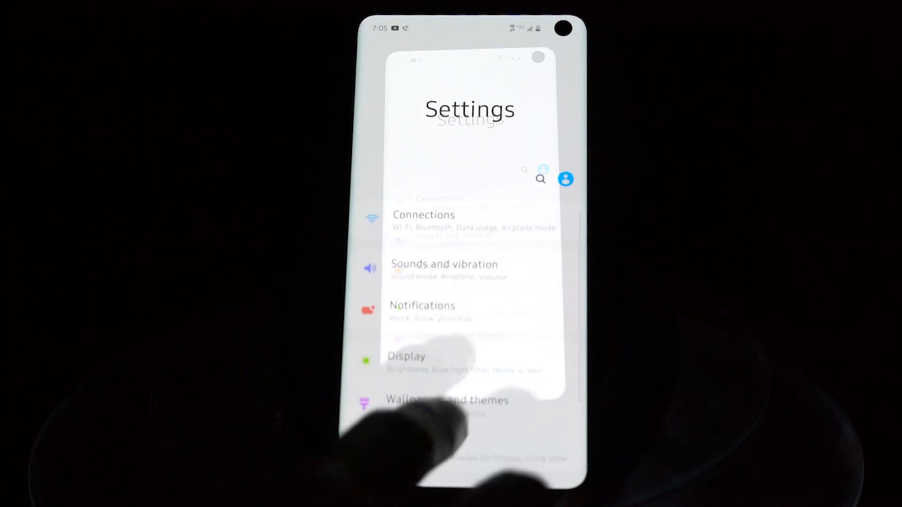
{"action": "scroll", "scroll_direction": "up", "scroll_amount": 3}
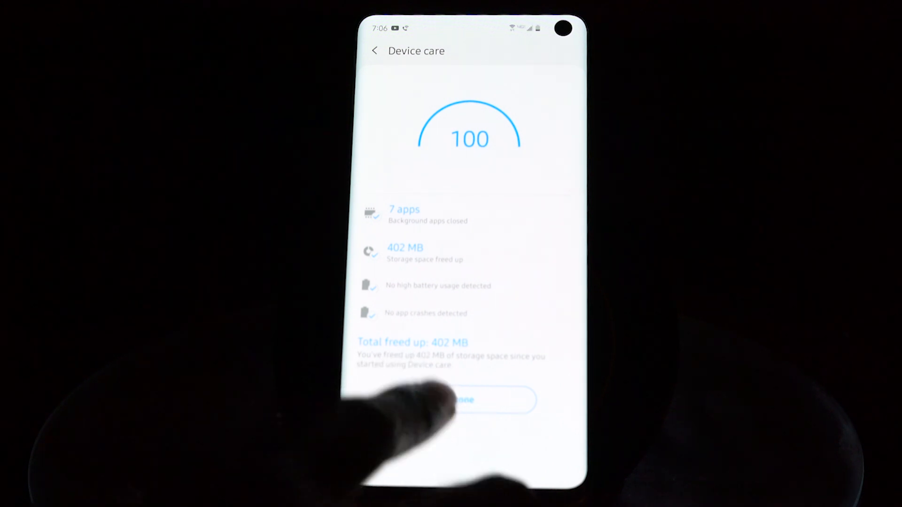
{"action": "left_click", "coordinate": [466, 400]}
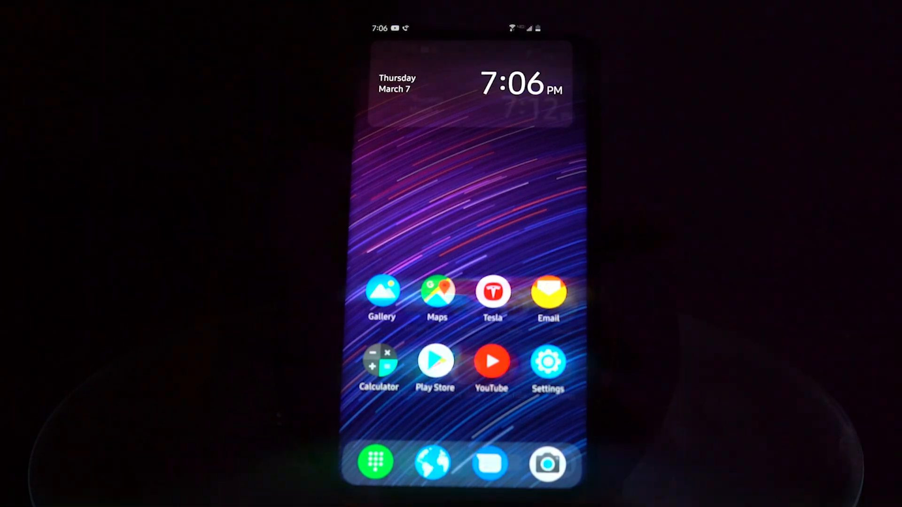